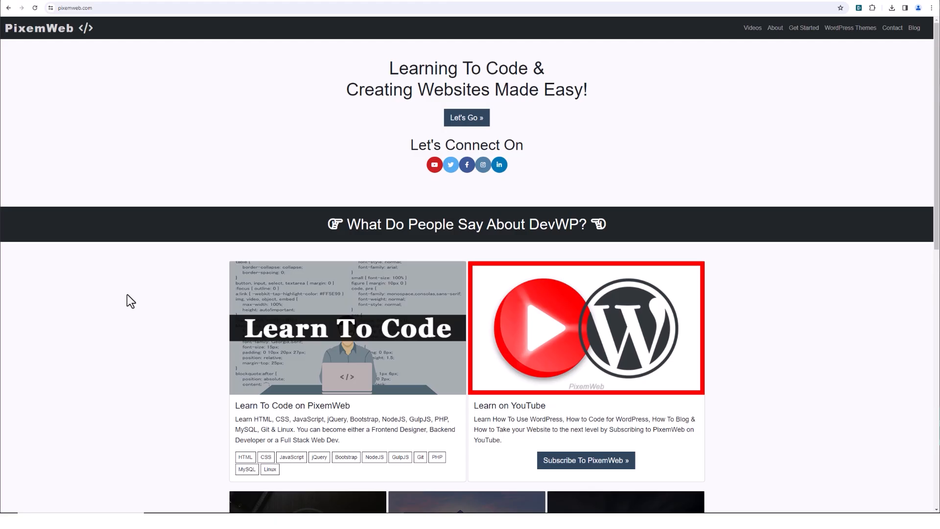
# Step: Open the PixemWeb homepage's context menu with page source and Inspect options
pyautogui.rightClick(131, 301)
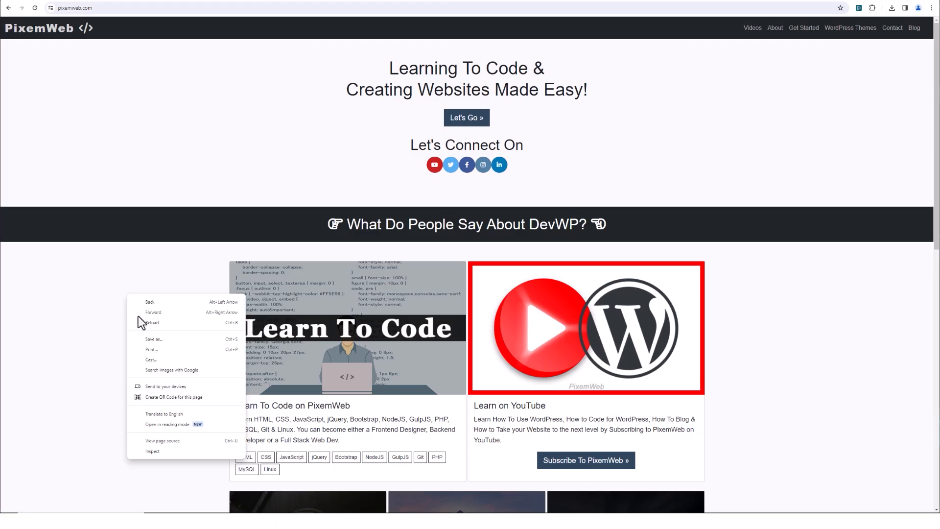
pyautogui.click(162, 441)
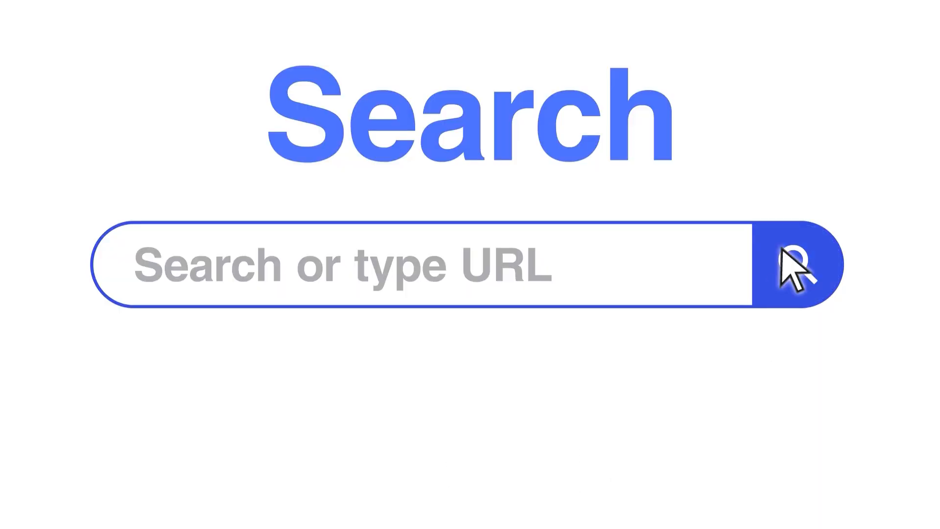
# Step: Submit the search to load the W3C 'Making the Web work' homepage
pyautogui.click(797, 264)
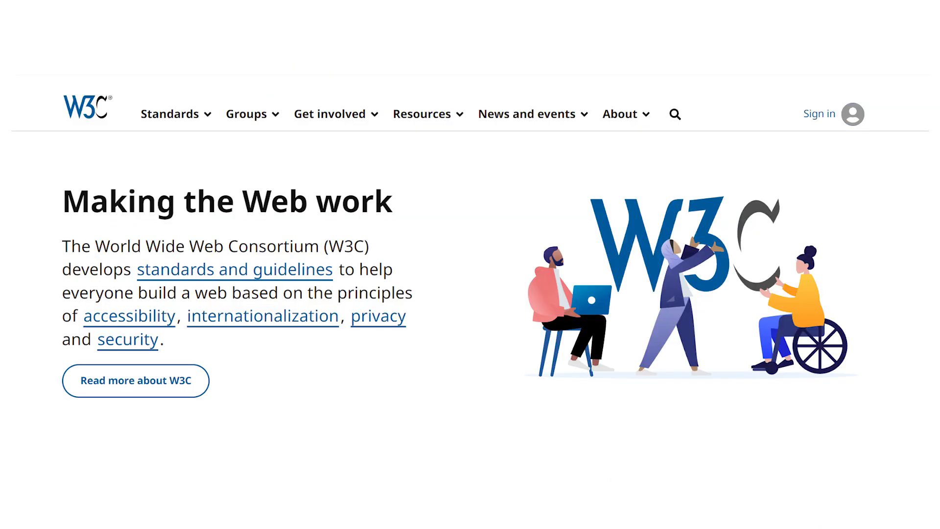